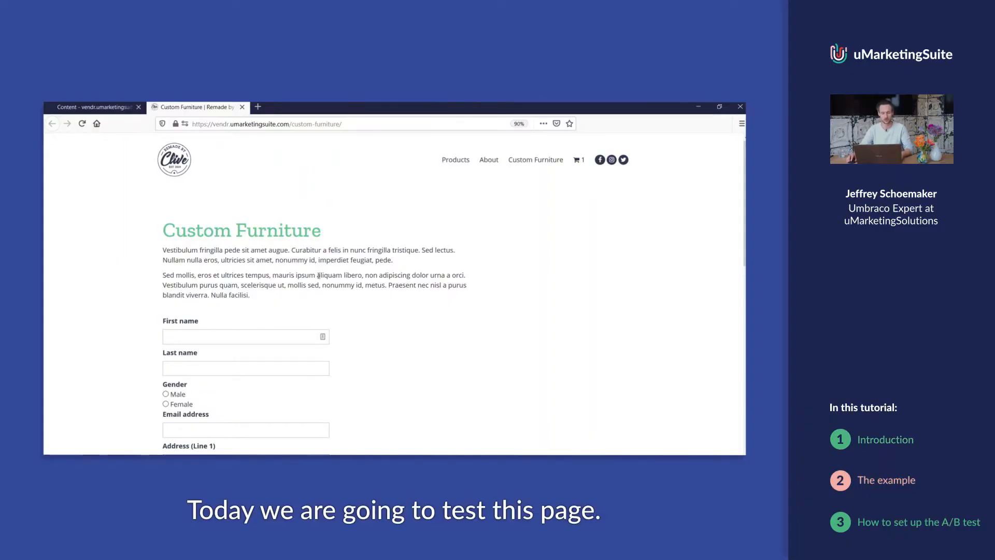
# Review the three prepared contact forms (Multistep, Short, Long) and go to the Content tree
pyautogui.scroll(-3)
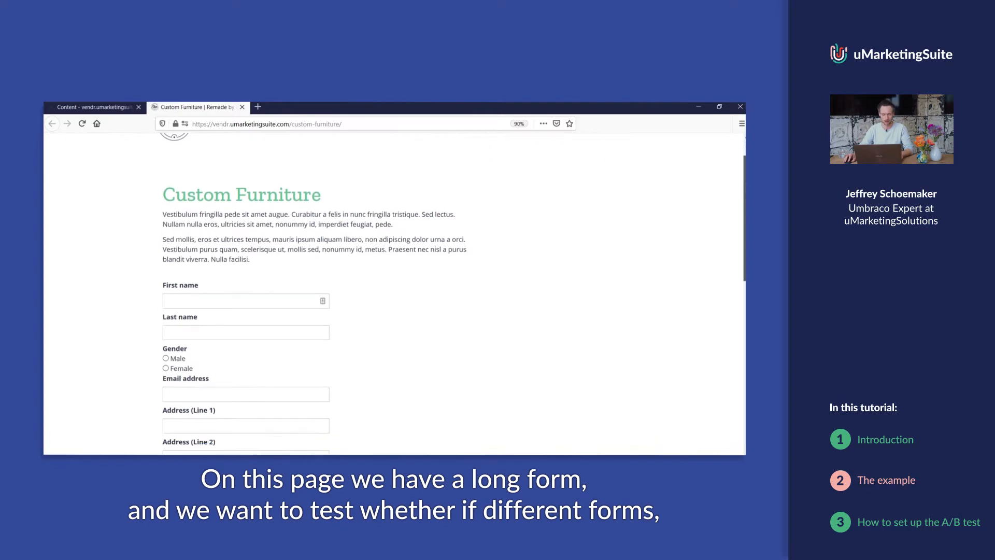
pyautogui.scroll(-3)
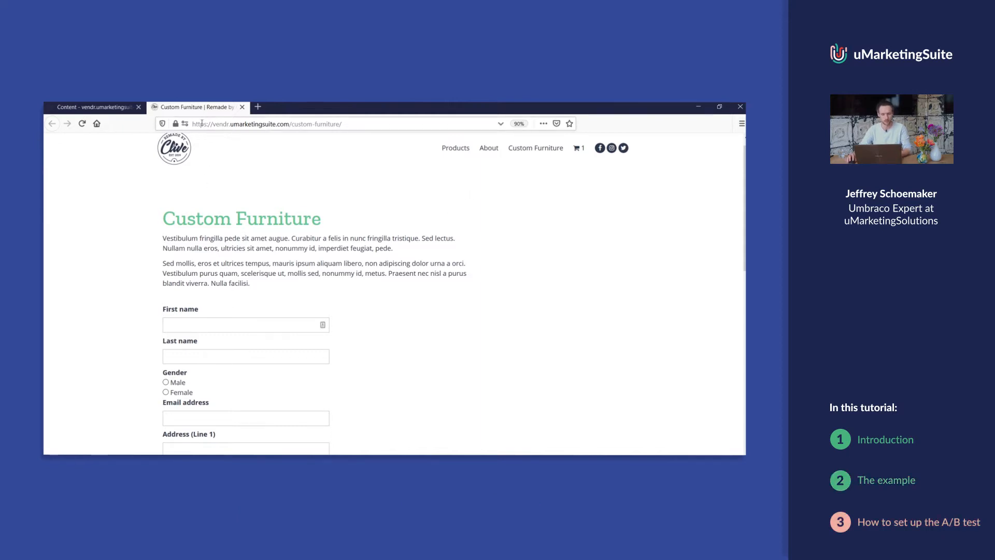
pyautogui.click(92, 107)
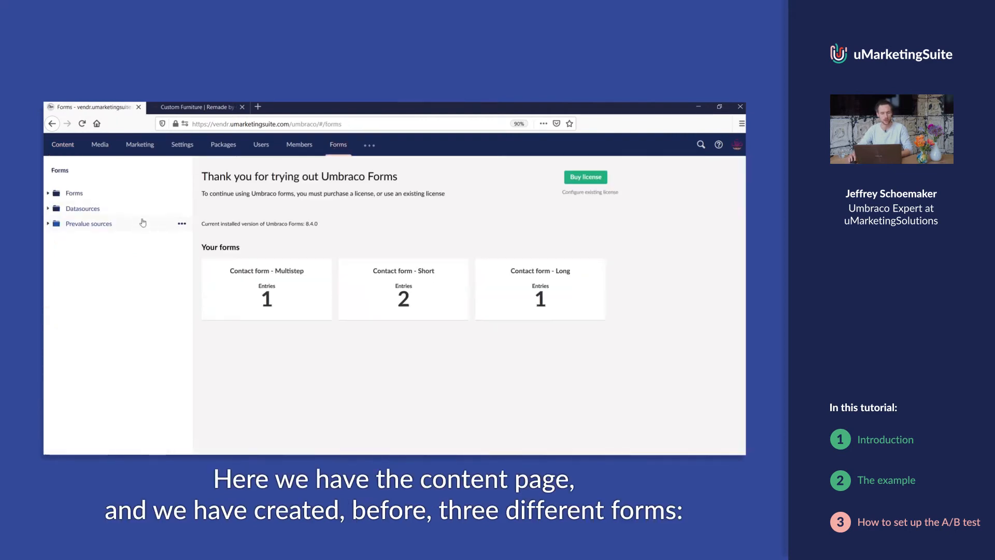
pyautogui.click(48, 193)
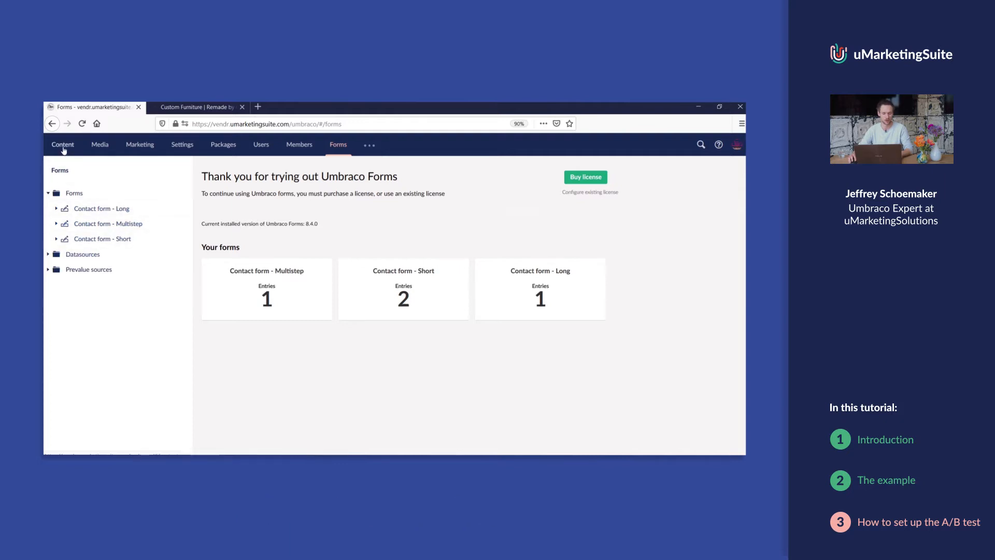
pyautogui.click(62, 144)
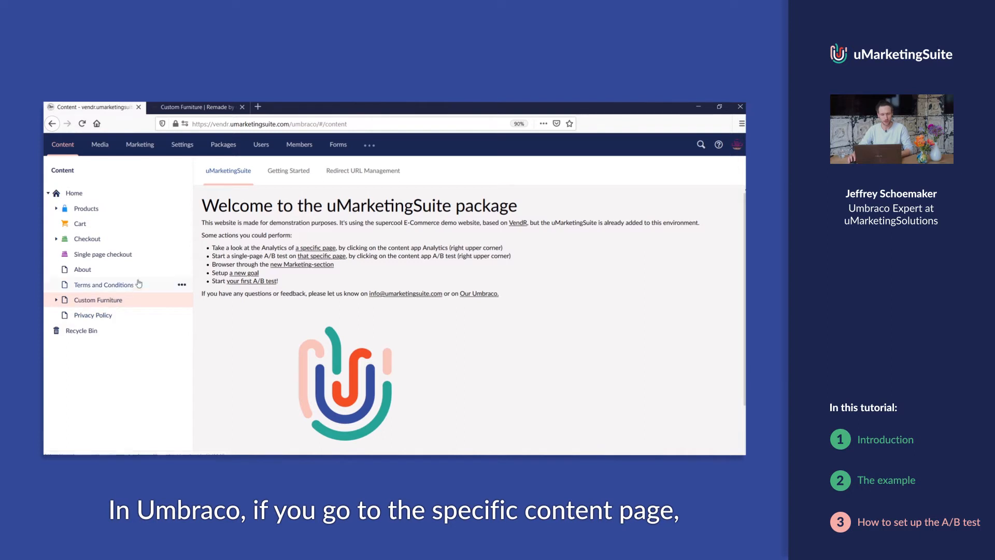
# Show the Custom Furniture page's A/B testing panel with its existing stopped and draft tests
pyautogui.click(98, 300)
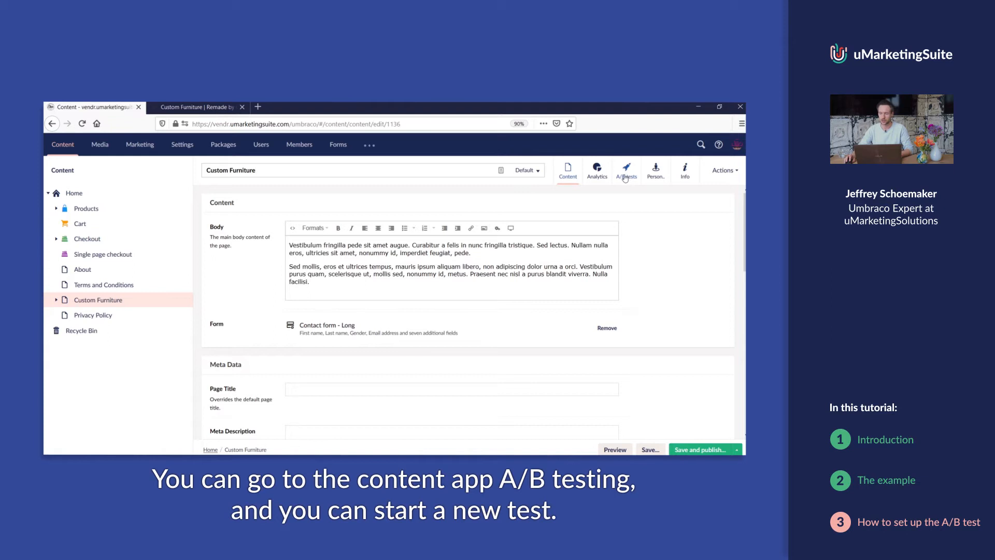
pyautogui.click(626, 169)
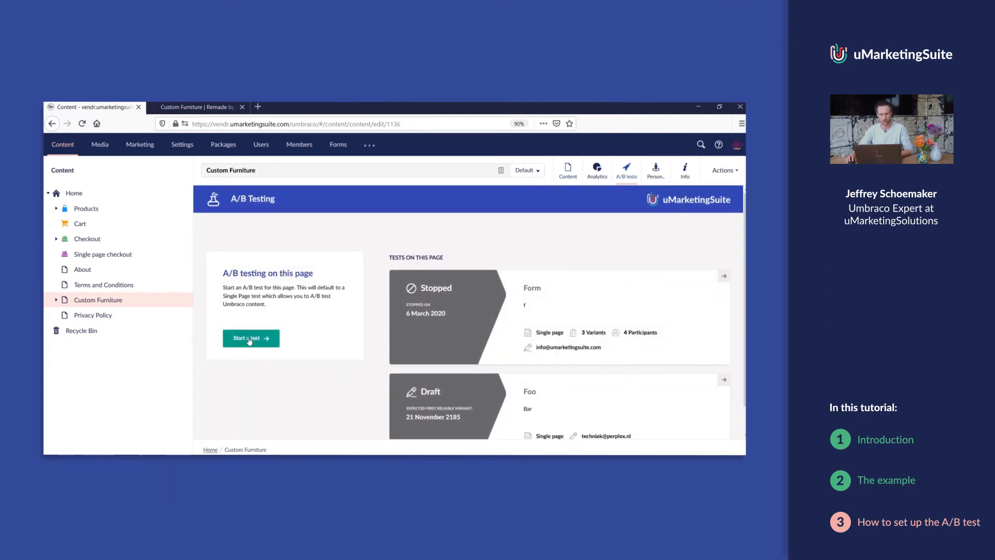
# Start a new A/B test titled 'Different forms' in the 'Live demo op 8 april' project
pyautogui.click(251, 338)
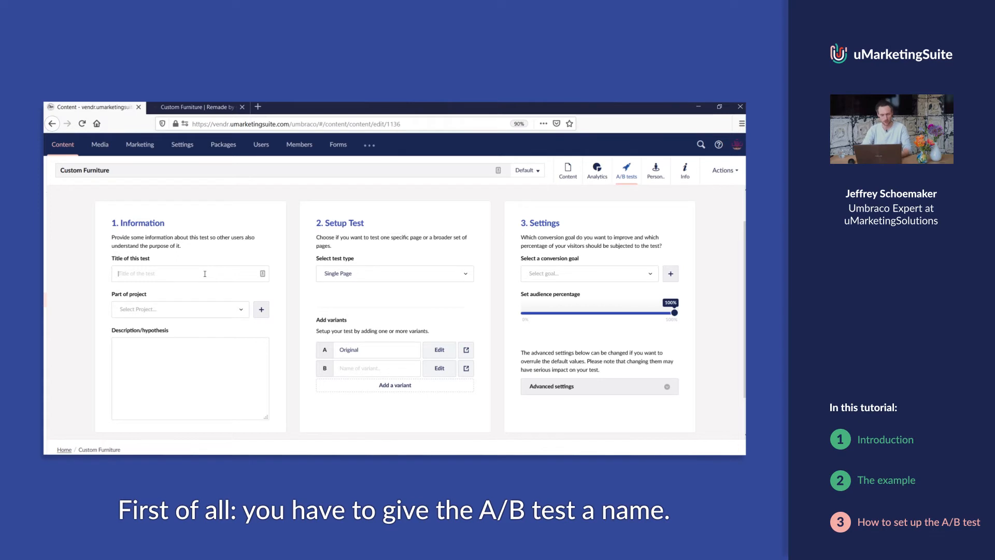
pyautogui.write('Differe')
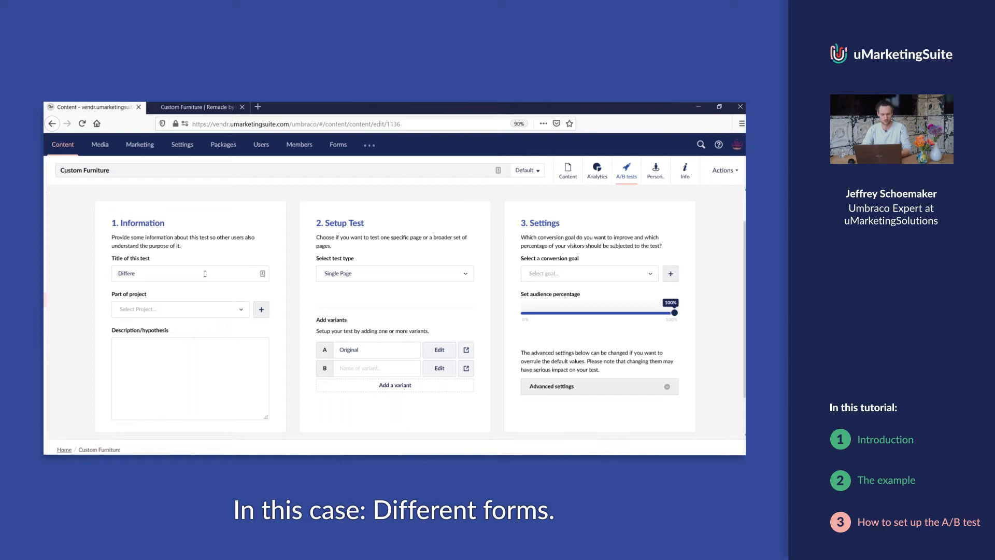
pyautogui.write('different forms')
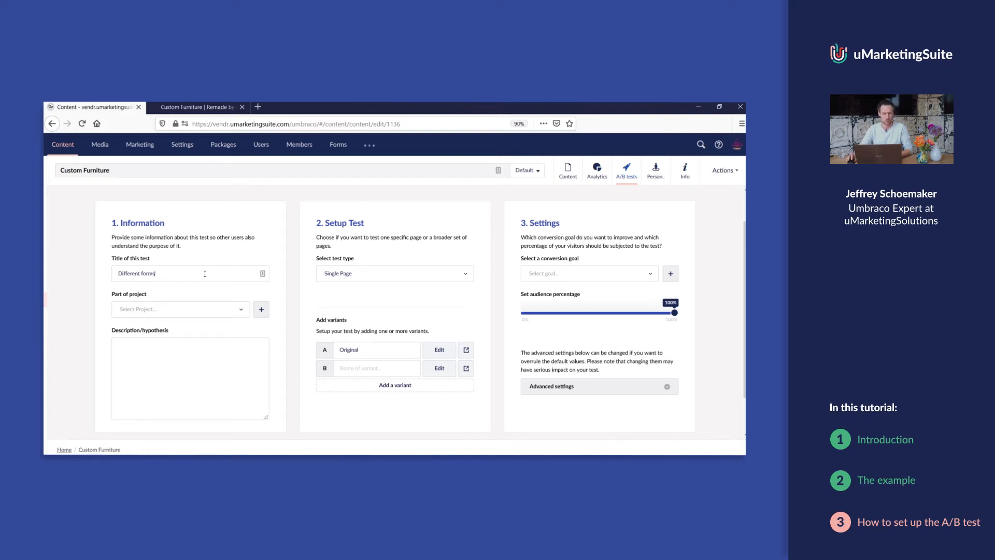
pyautogui.click(179, 309)
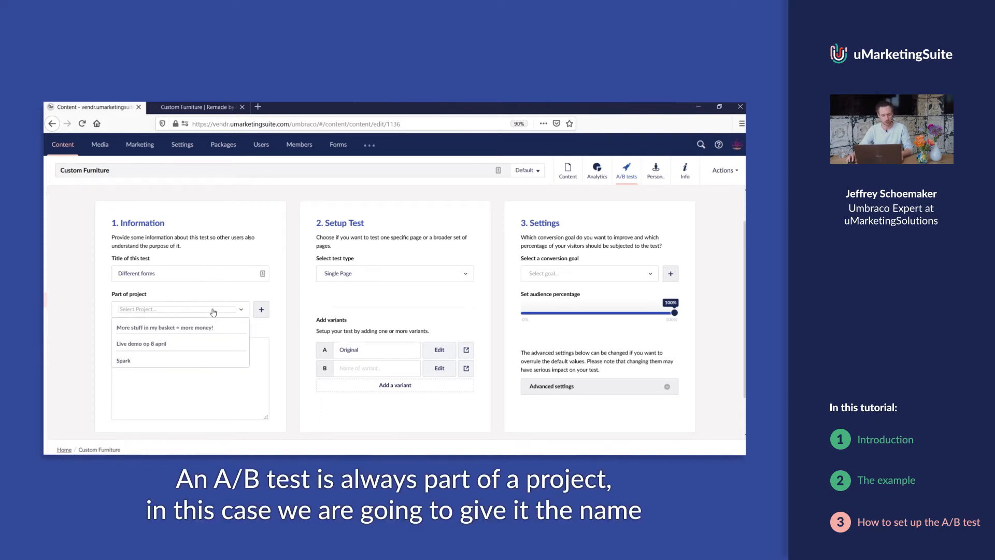
pyautogui.click(141, 343)
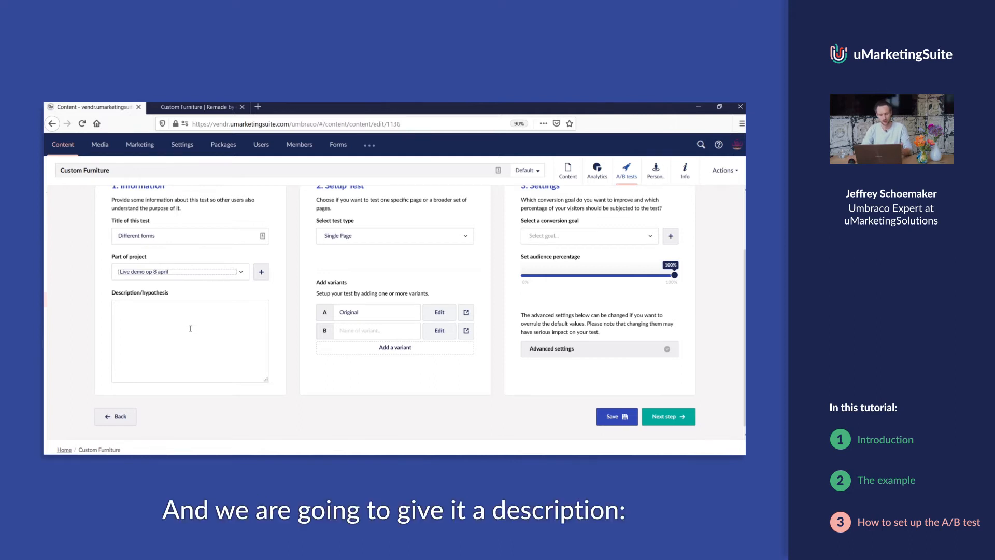
# Enter the hypothesis 'Will different forms result in different conversion rates'
pyautogui.write('W')
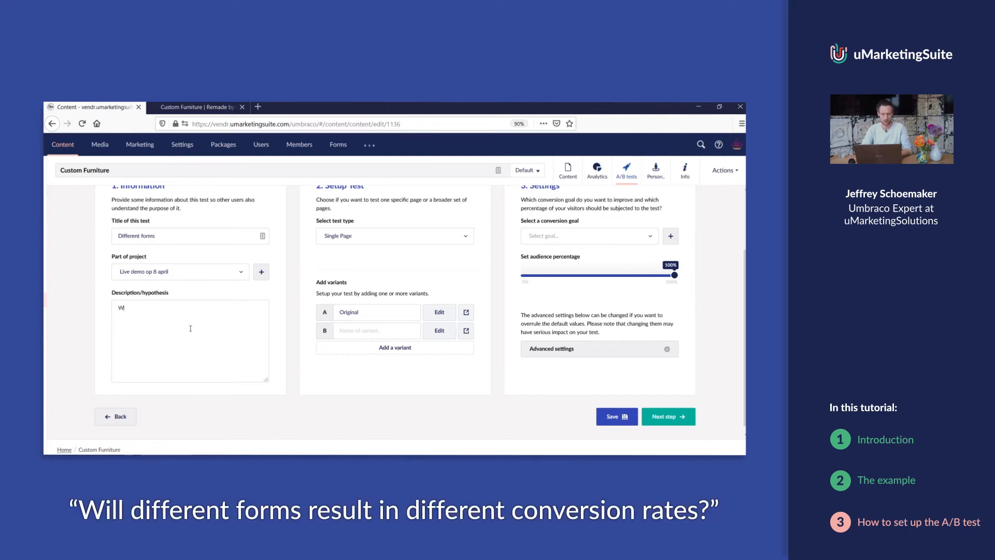
pyautogui.write('ill different')
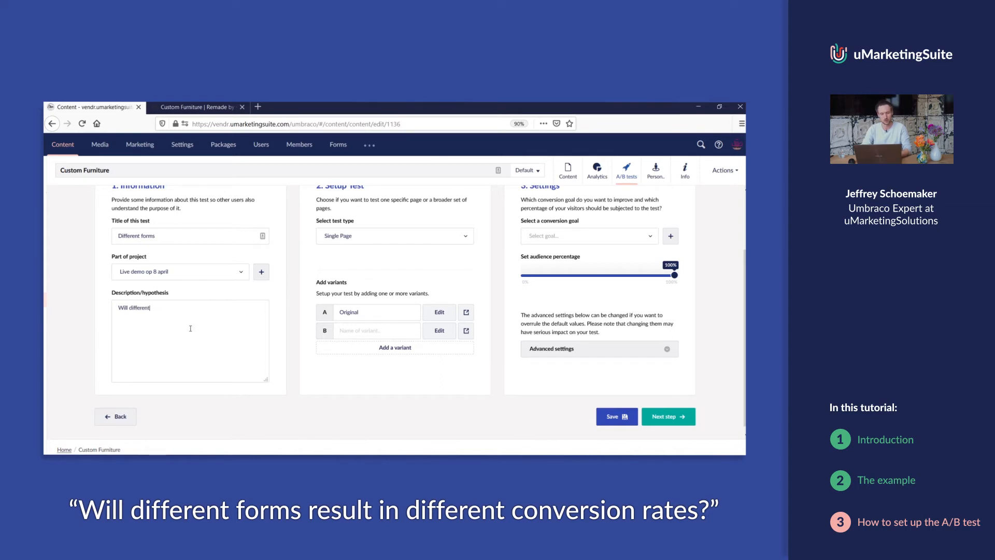
pyautogui.write('forms result')
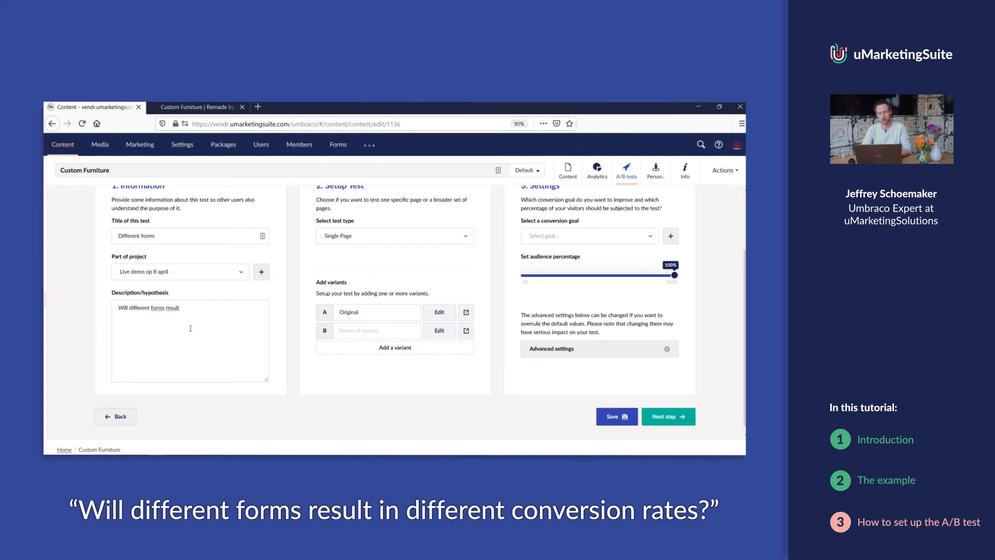
pyautogui.write('in different')
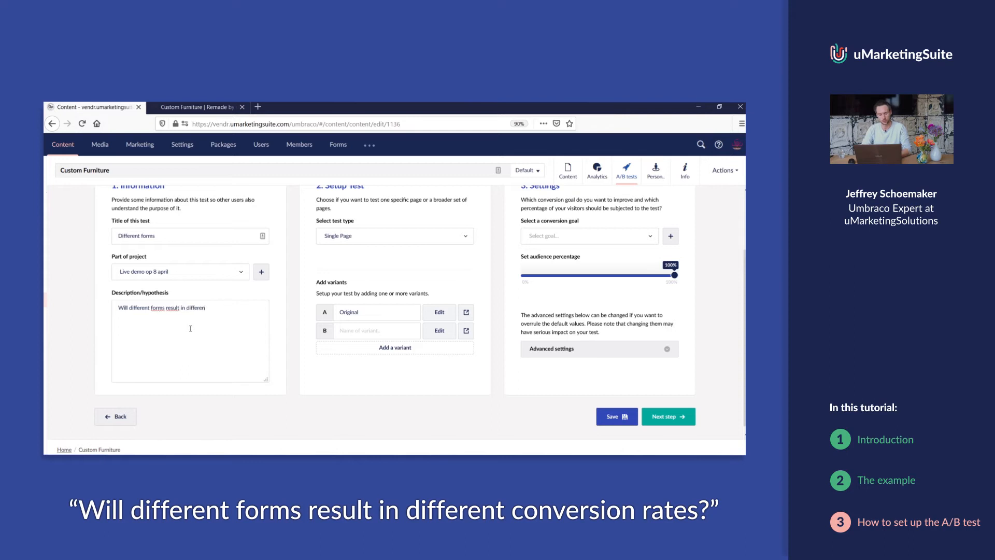
pyautogui.write('conversion rates')
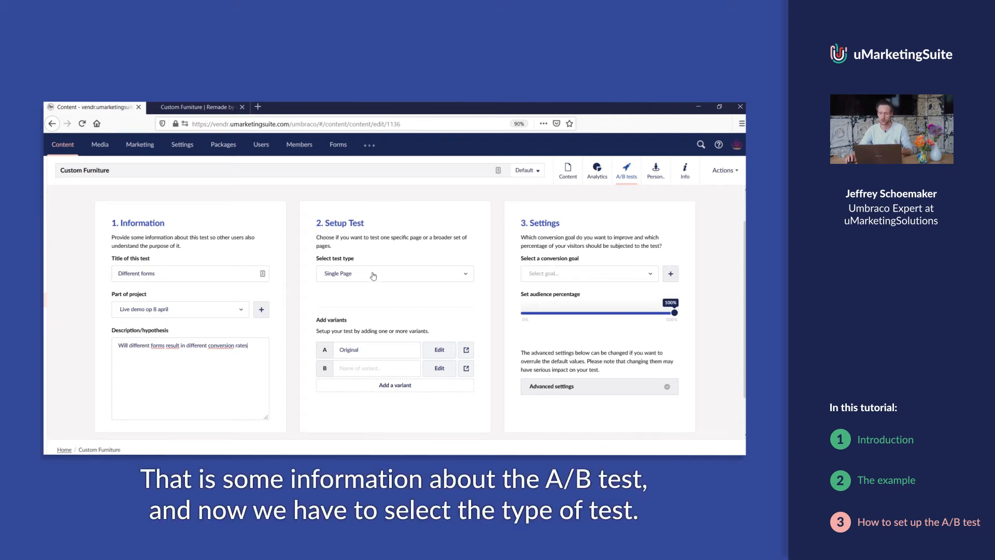
pyautogui.moveTo(349, 274)
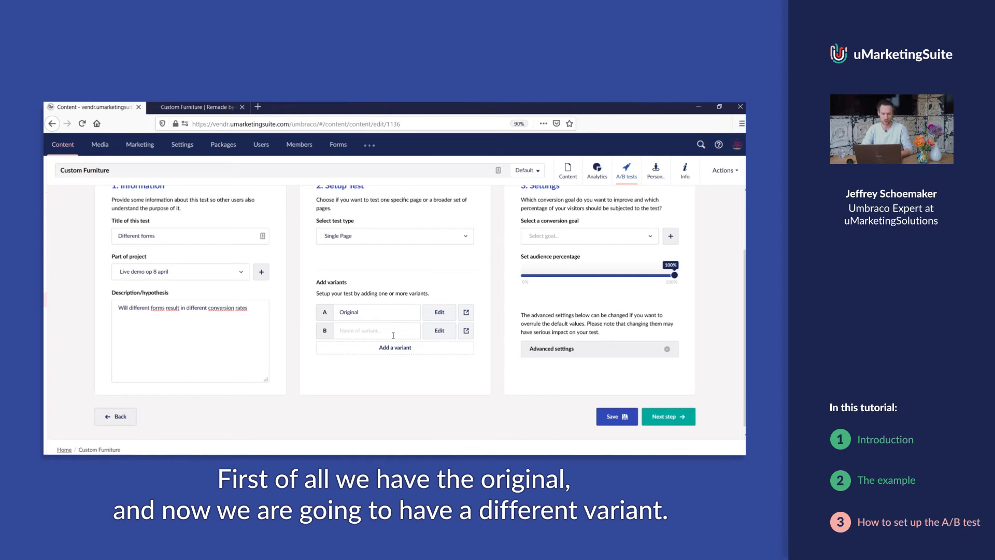
# Name variant B 'Short form' for the Single Page test
pyautogui.write('Short fo')
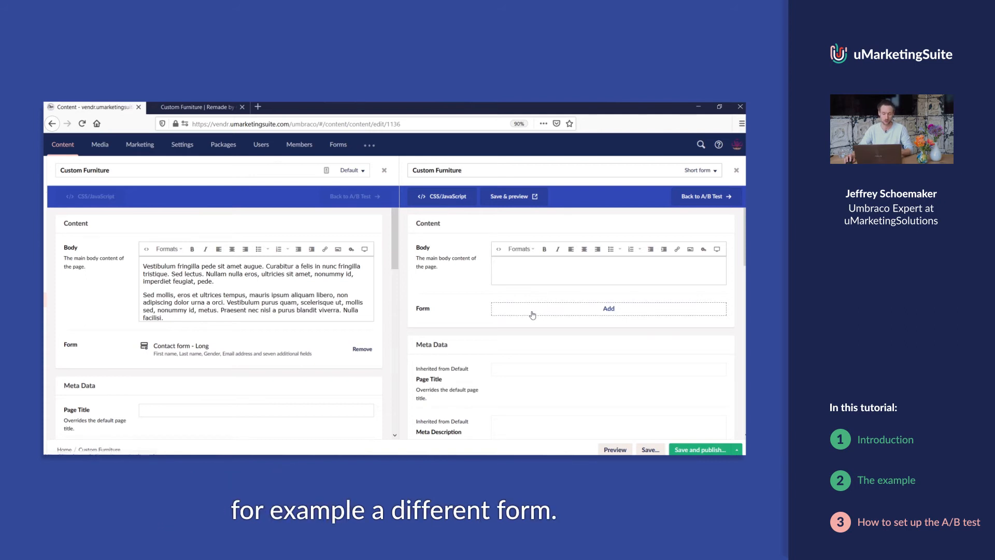
# Give the Short form variant the Contact form - Multistep and save it with a preview
pyautogui.click(607, 309)
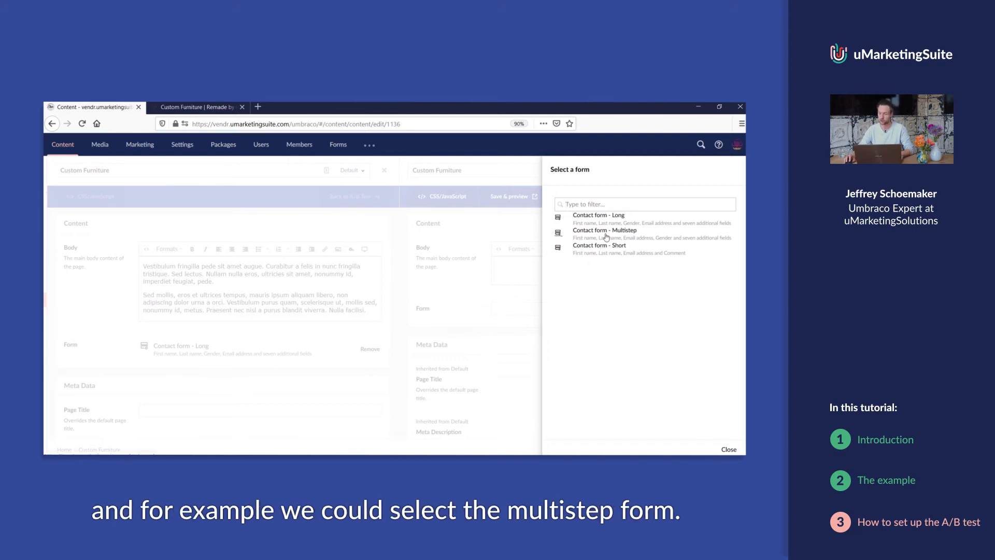
pyautogui.click(603, 230)
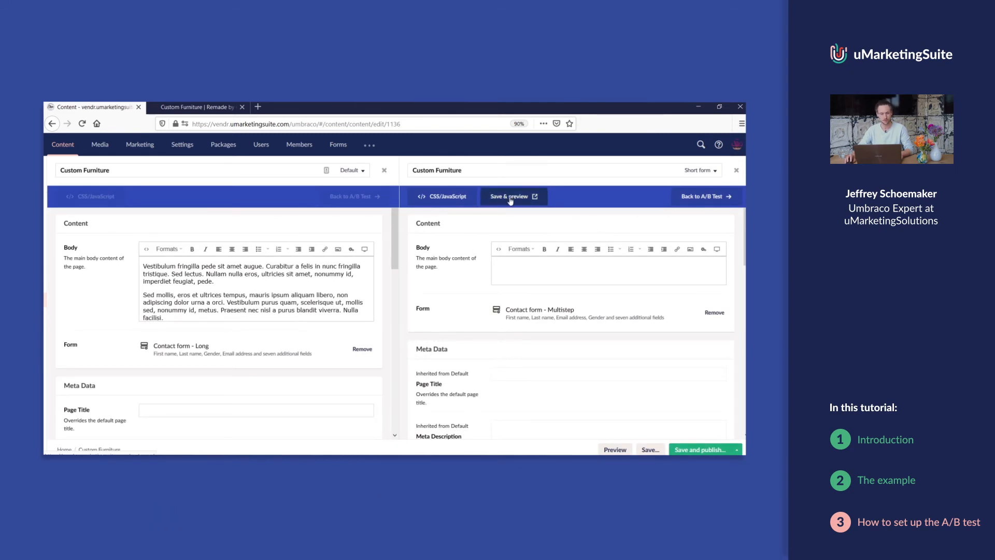
pyautogui.click(510, 196)
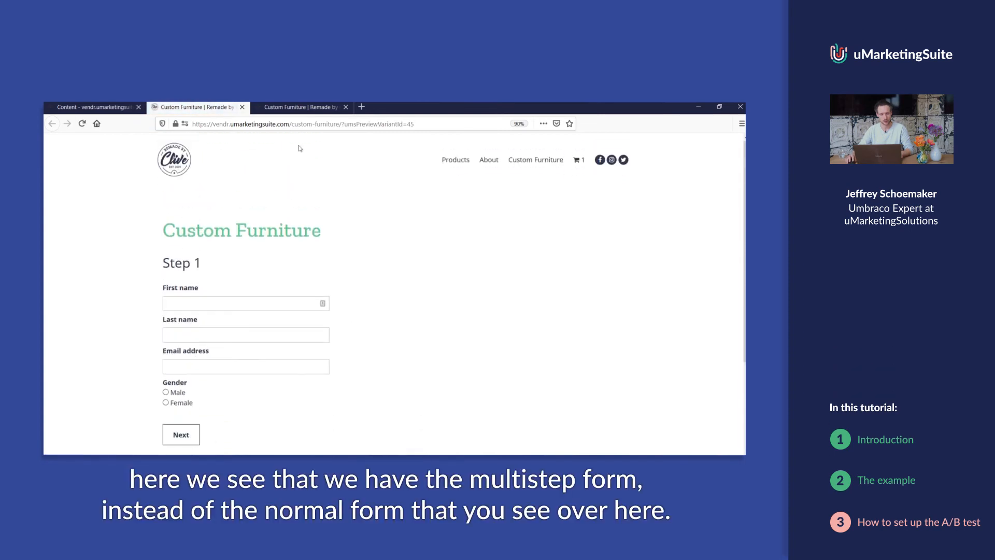
# Return from the preview to the A/B test setup listing Original and Short form
pyautogui.click(302, 107)
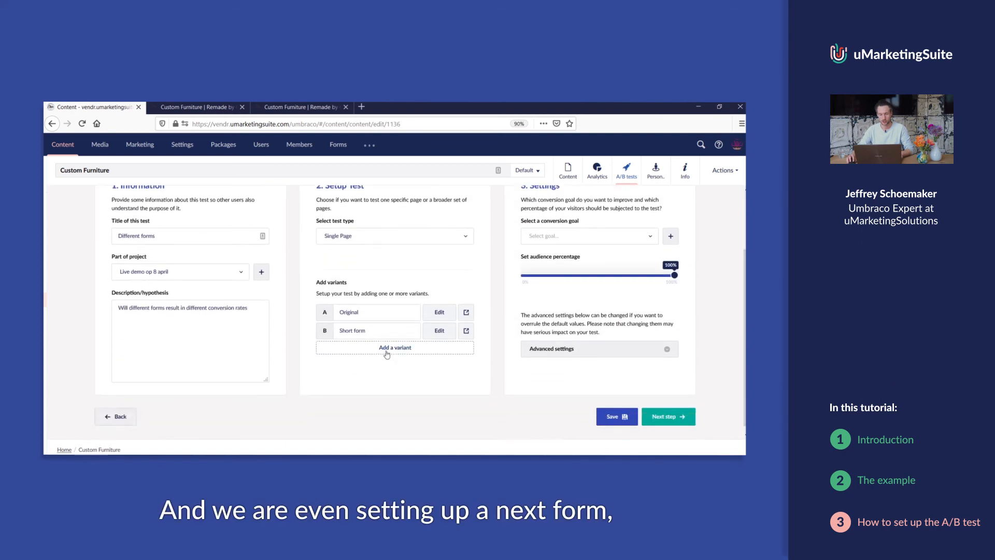
# Add a third variant and rename variant B to 'Multistep form'
pyautogui.click(394, 347)
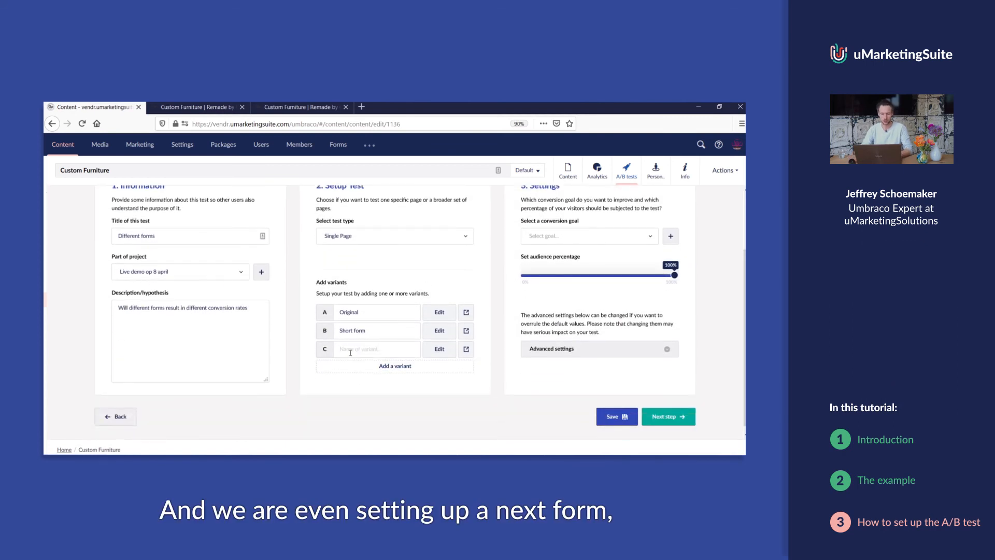
pyautogui.doubleClick(353, 329)
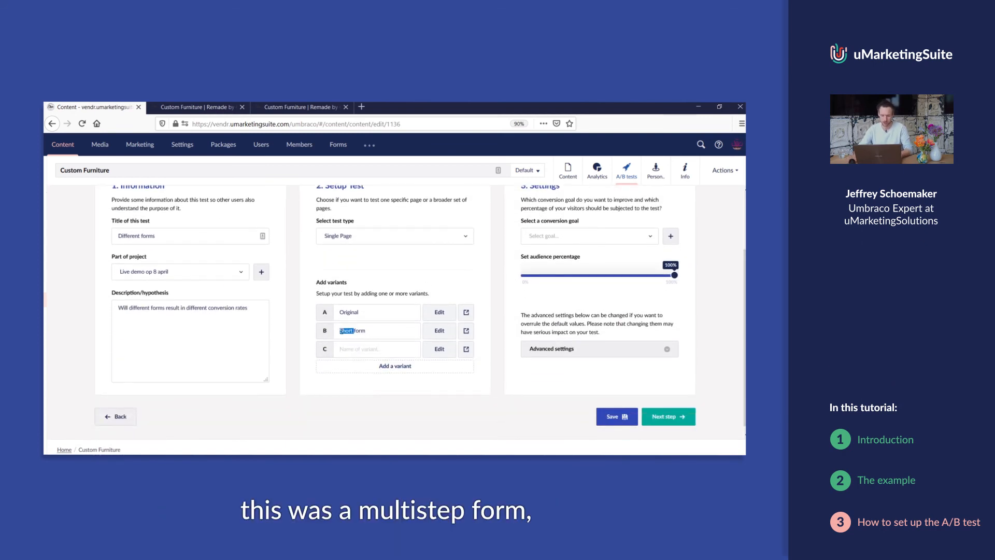
pyautogui.write('Multistep form')
pyautogui.click(377, 348)
pyautogui.write('Short form')
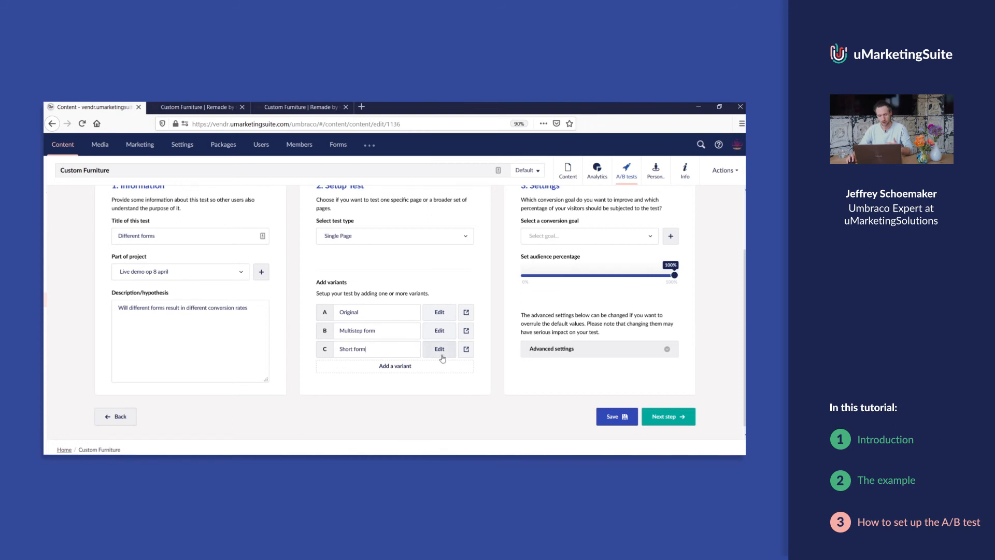
# Give variant C, Short form, the Contact form - Short and save it with a preview
pyautogui.click(438, 349)
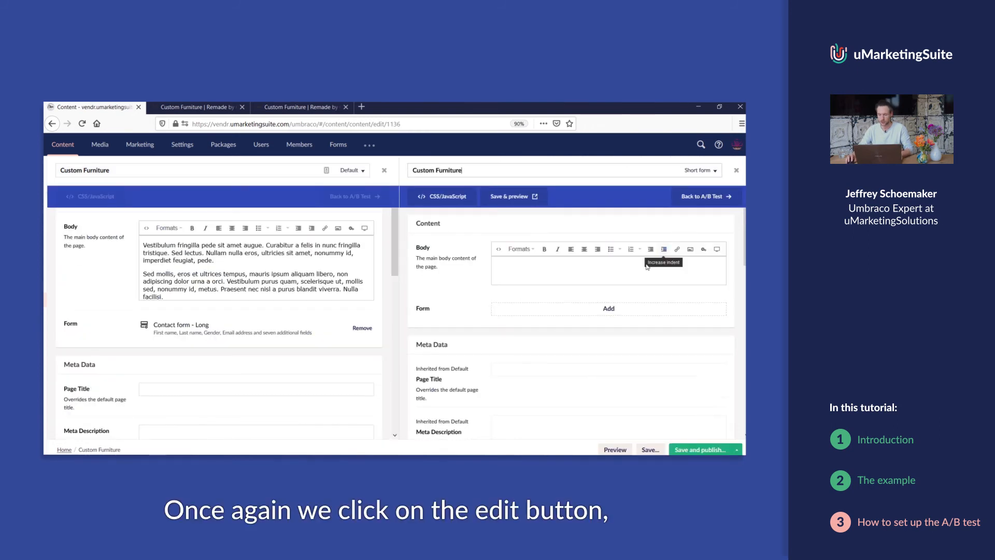
pyautogui.click(607, 308)
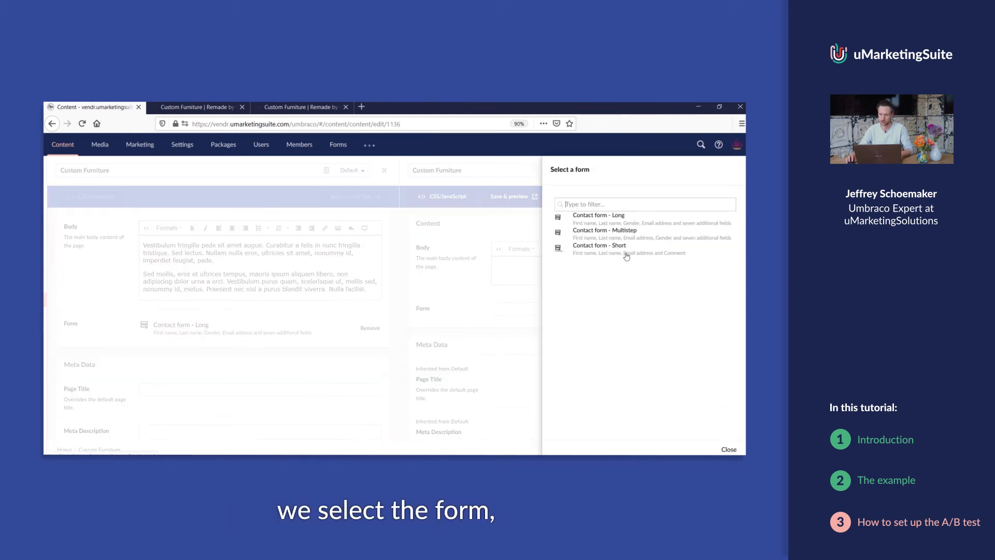
pyautogui.click(599, 246)
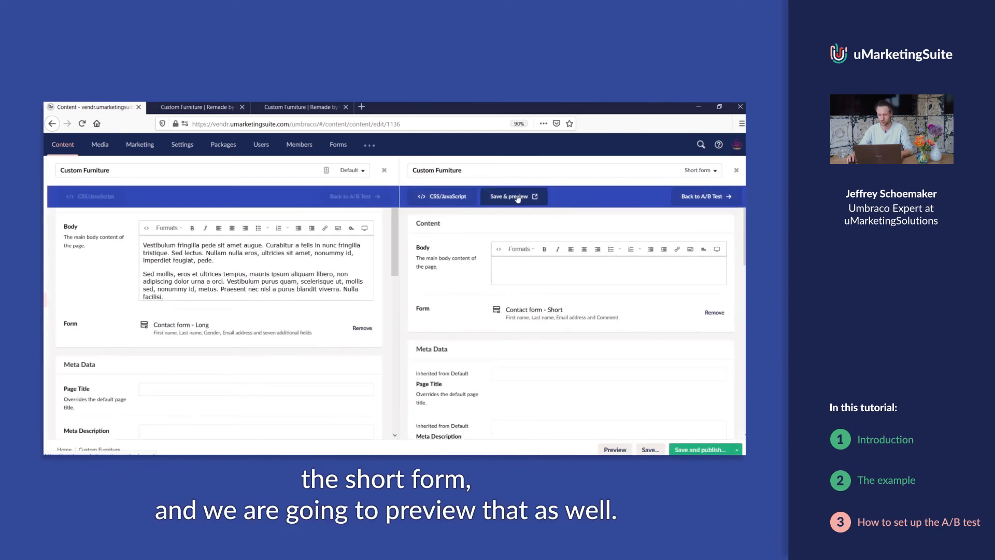
pyautogui.click(510, 196)
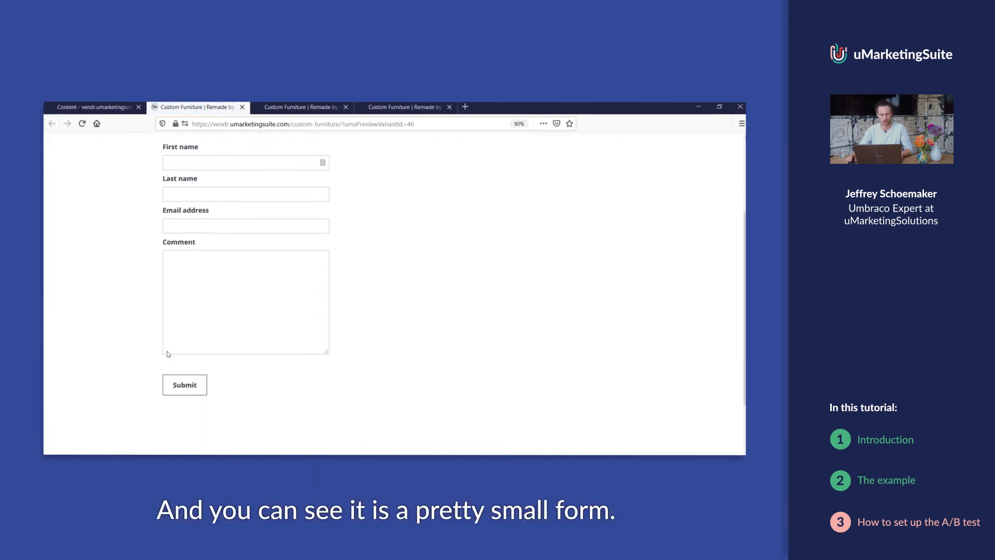
pyautogui.click(93, 106)
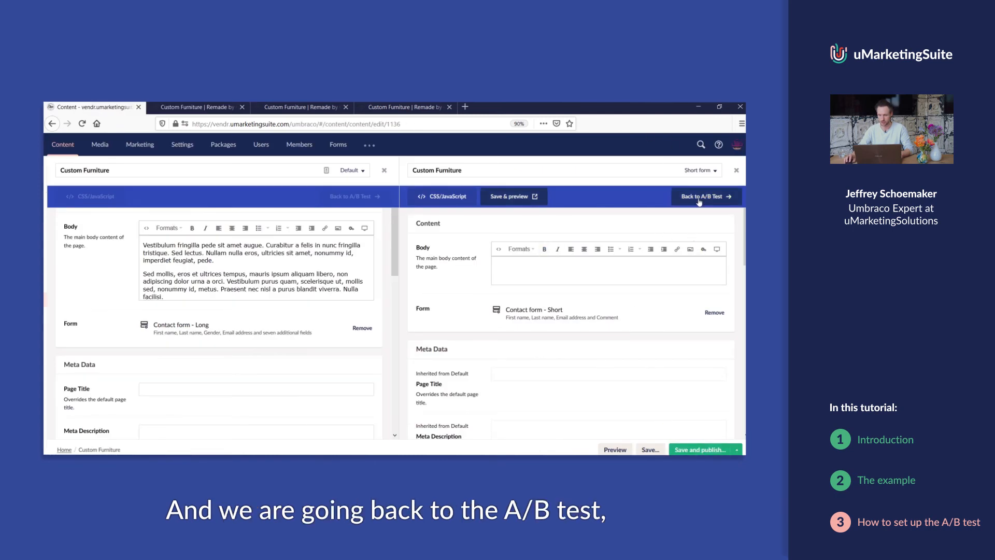
# Set Submit form as the conversion goal and continue to the scoring overview with three draft variants
pyautogui.click(703, 196)
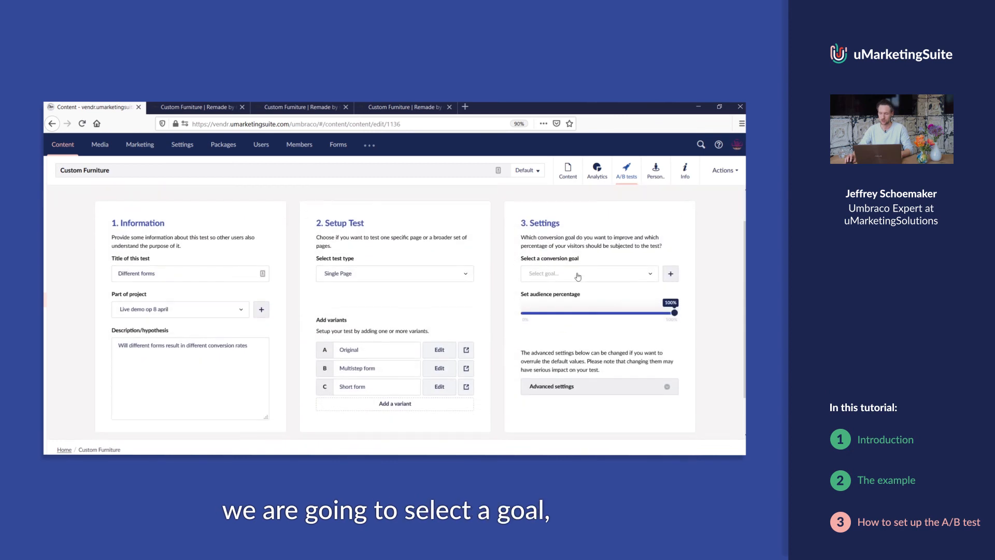
pyautogui.click(587, 274)
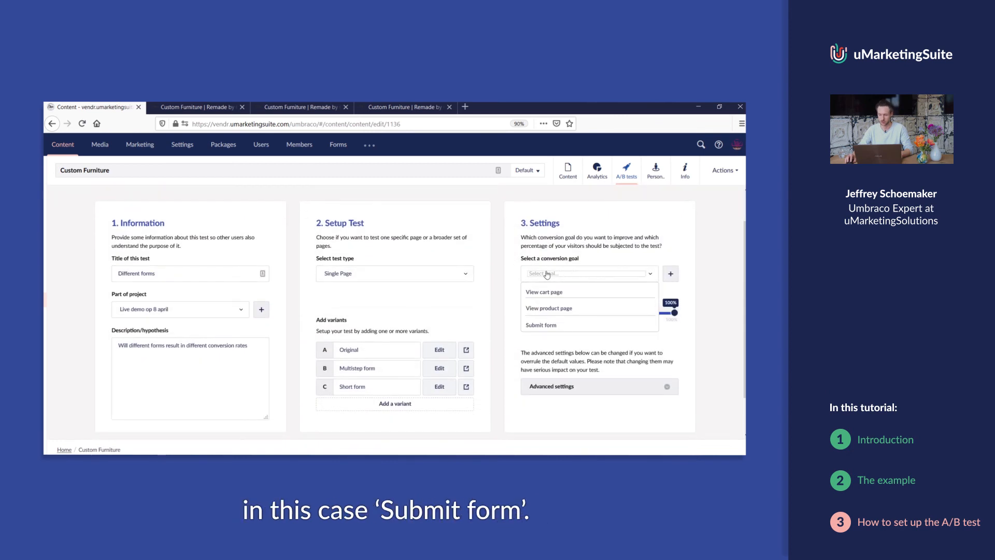
pyautogui.click(541, 325)
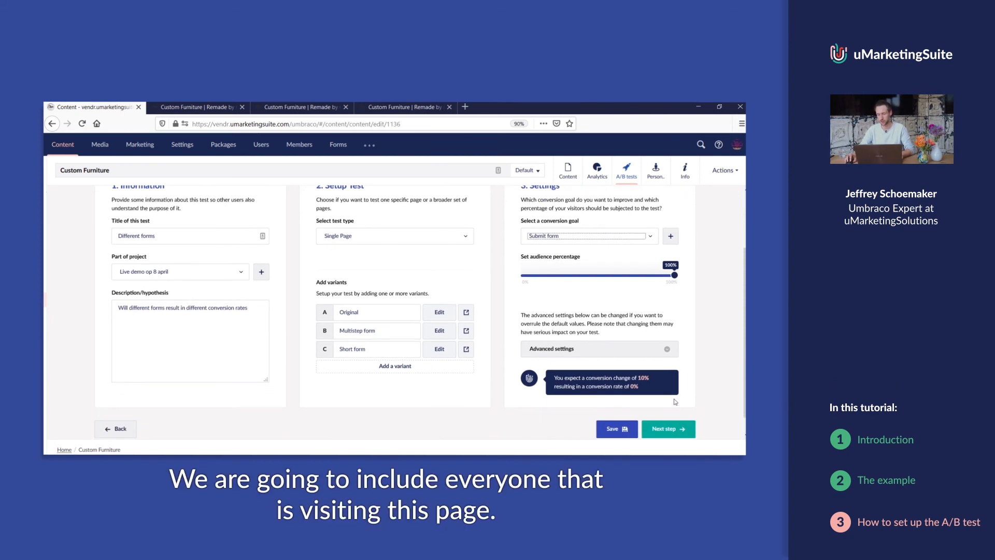
pyautogui.click(668, 428)
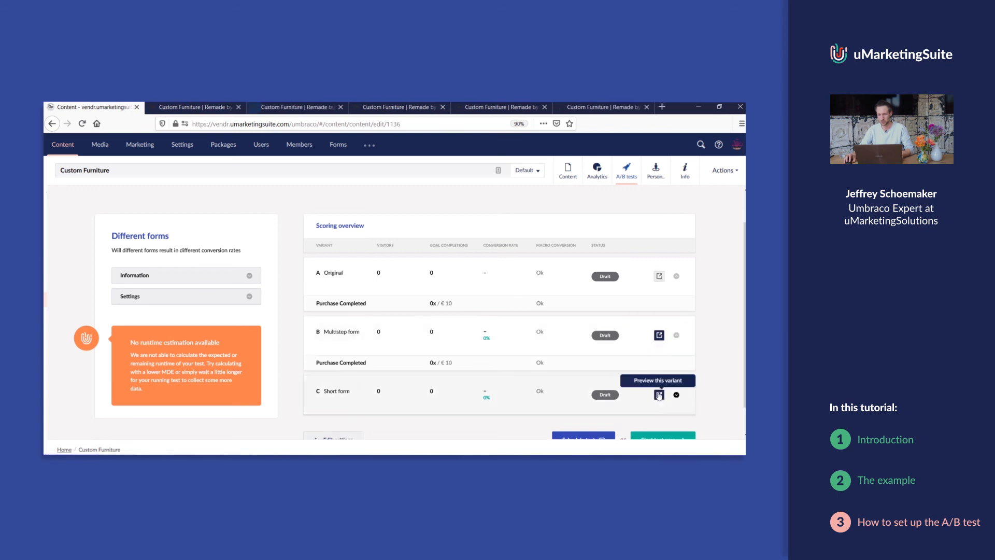
# Start the test so all three variants are Scheduled, then view the Original variant's preview
pyautogui.click(660, 394)
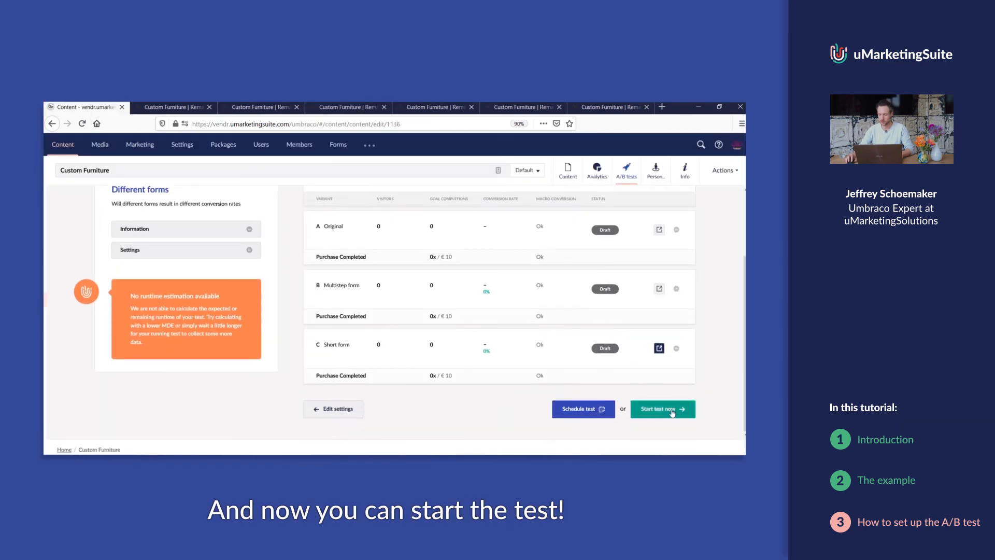
pyautogui.click(662, 409)
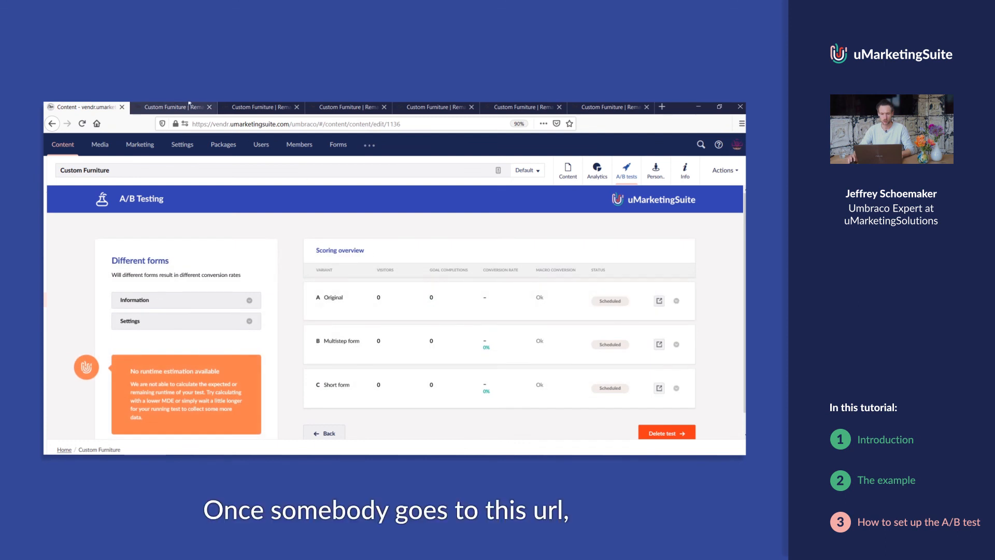
pyautogui.click(171, 106)
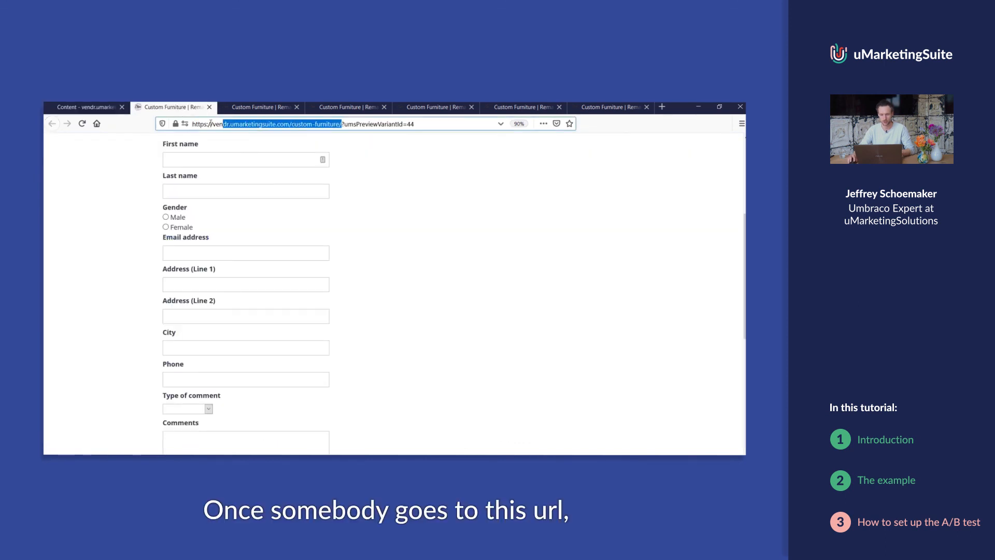